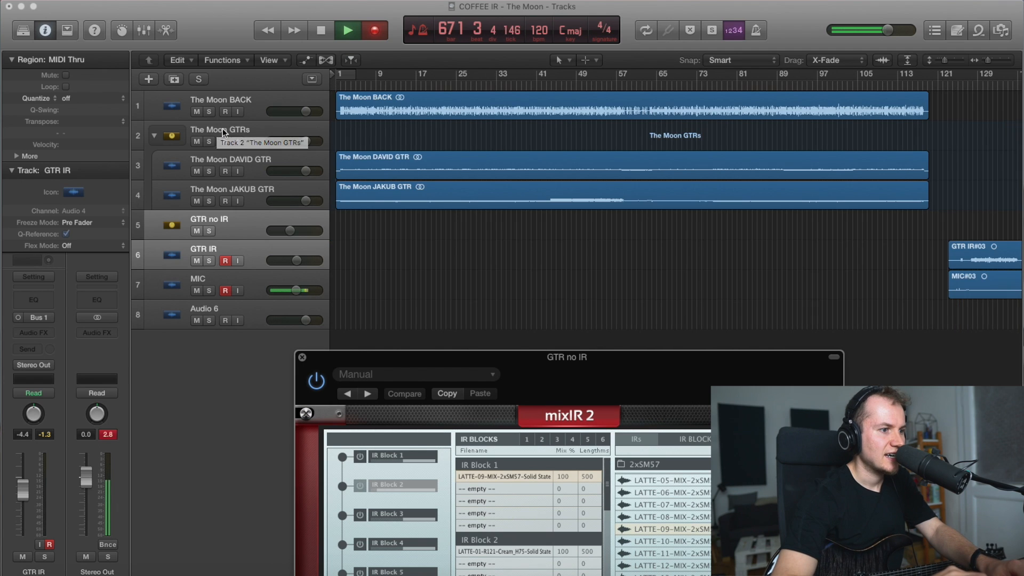
Step: Select The Moon GTRs stack to show its channel strip with the mixIR2 insert and Bus 4 send
left_click(219, 129)
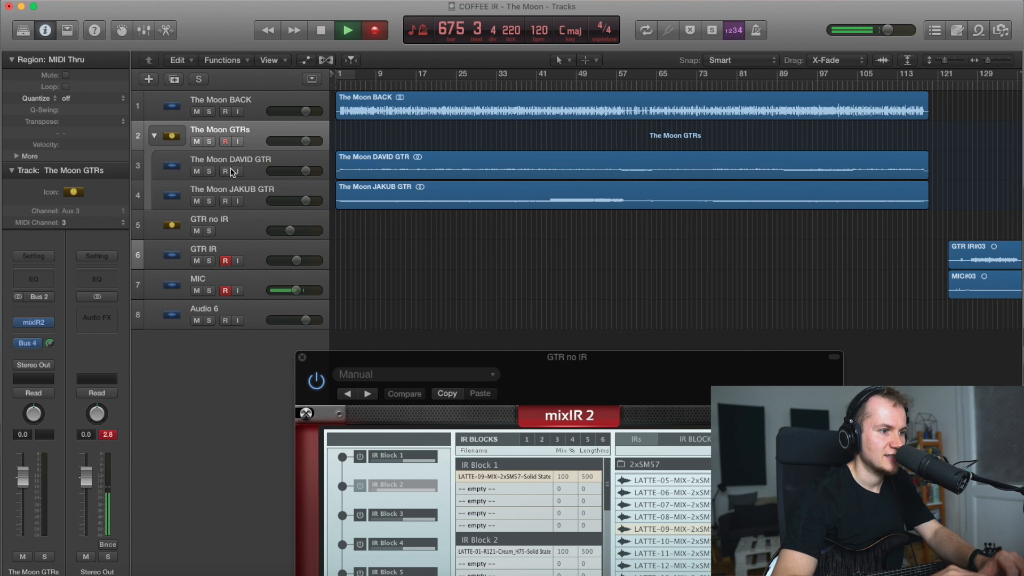
mouse_move(242, 163)
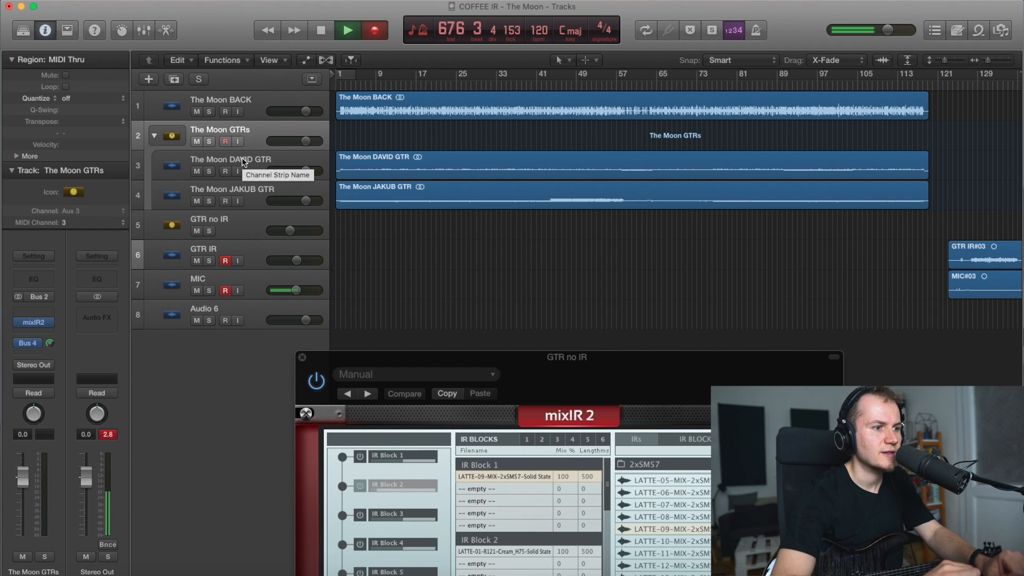